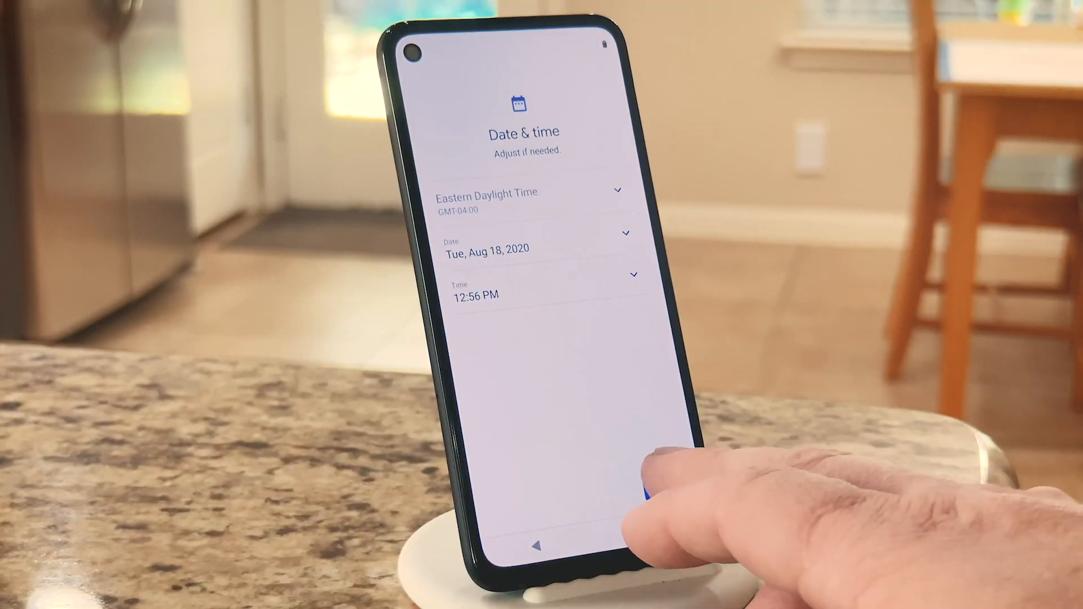
Accept the Date & time step with Next and continue through setup to Settings.
left_click(645, 501)
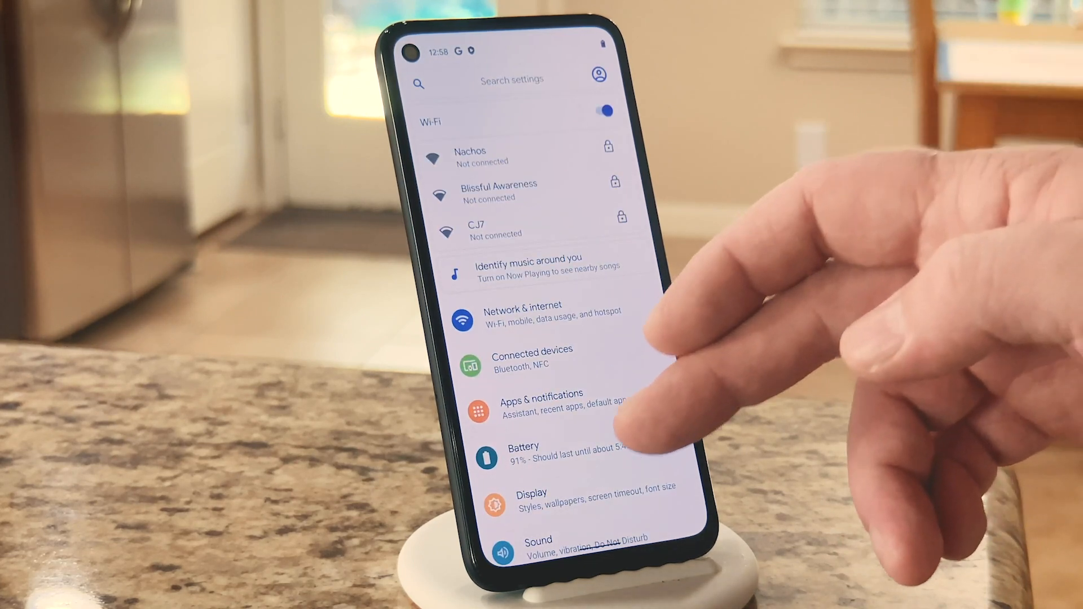
Enable developer mode by tapping Build number in About phone, then go back.
scroll("down", 3)
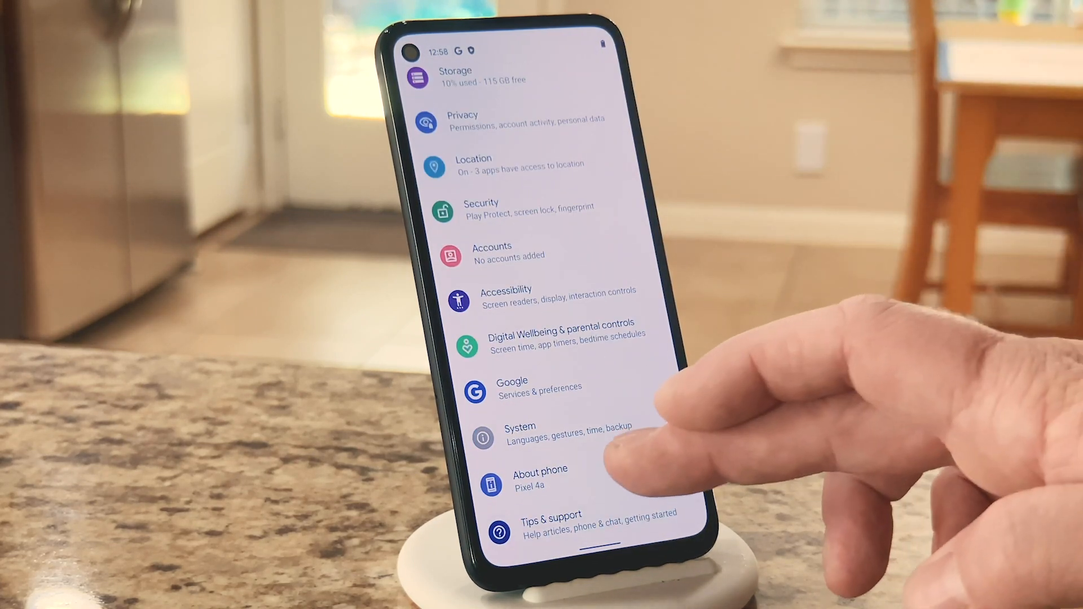
left_click(539, 476)
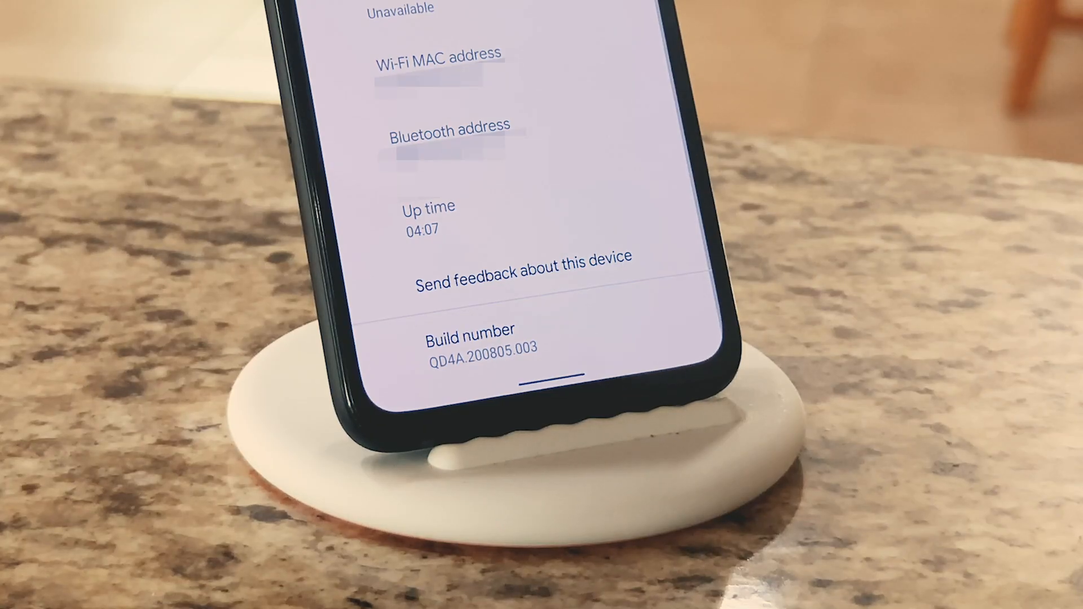
left_click(470, 338)
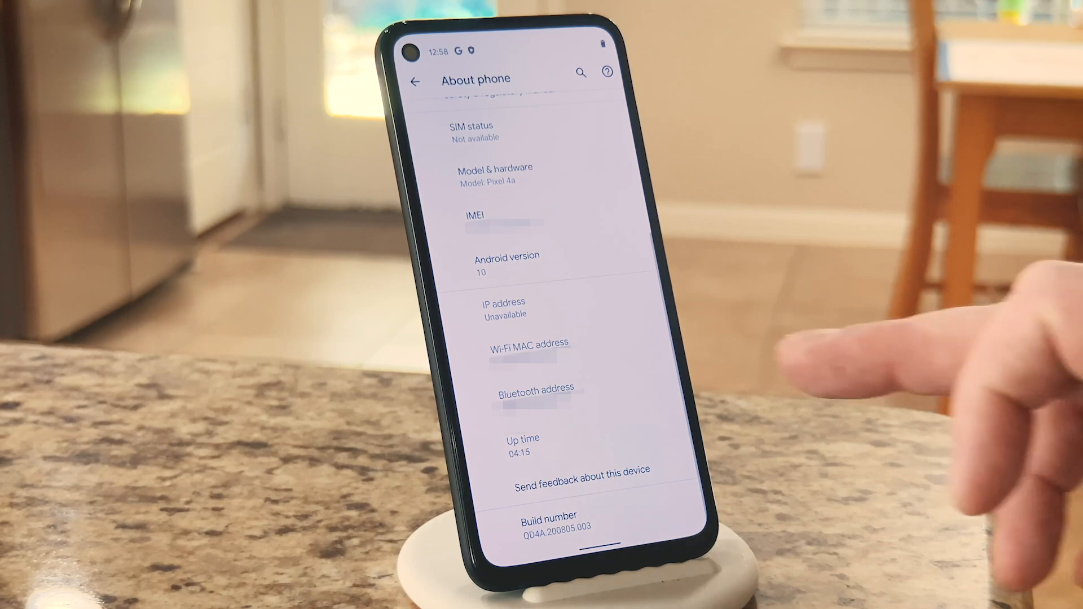
left_click(415, 79)
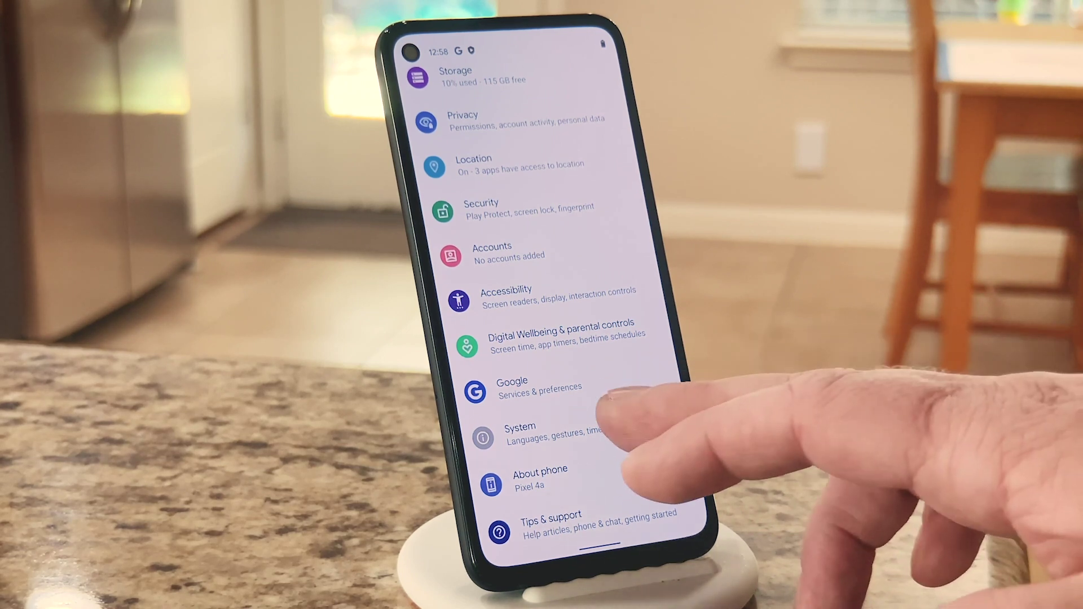
Switch on OEM unlocking under System > Developer options.
left_click(519, 434)
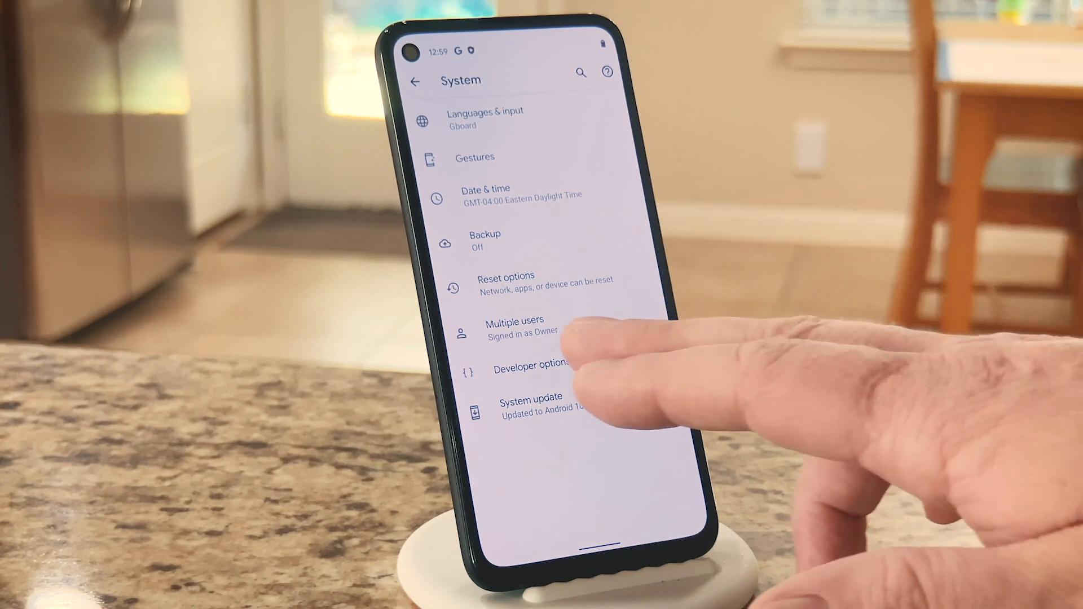
left_click(521, 370)
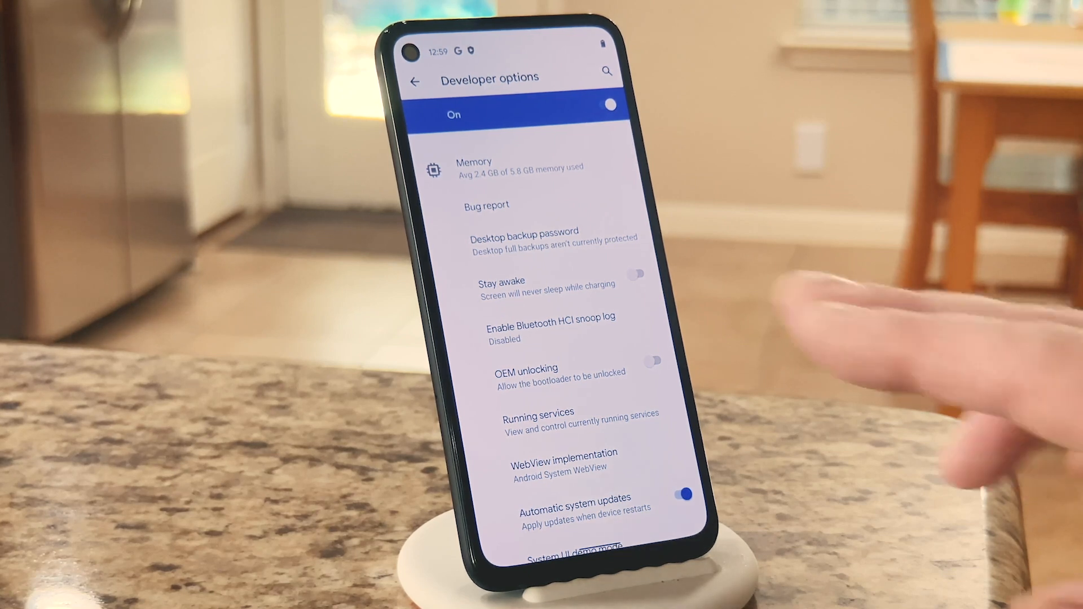
left_click(652, 361)
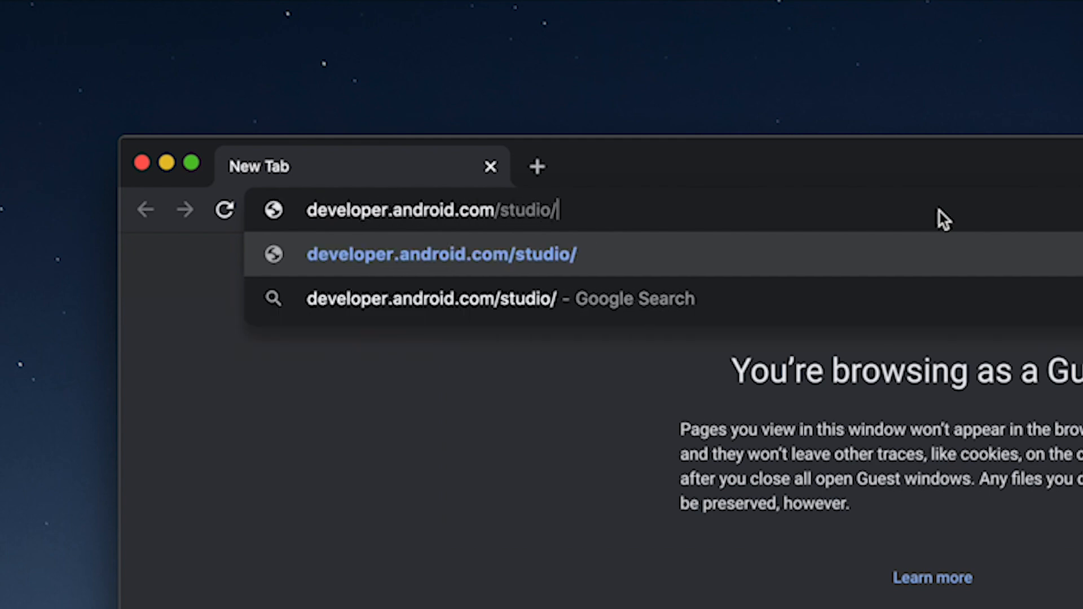
Load developer.android.com/studio/releases/platform-tools and dismiss the badge popup.
type("releases/")
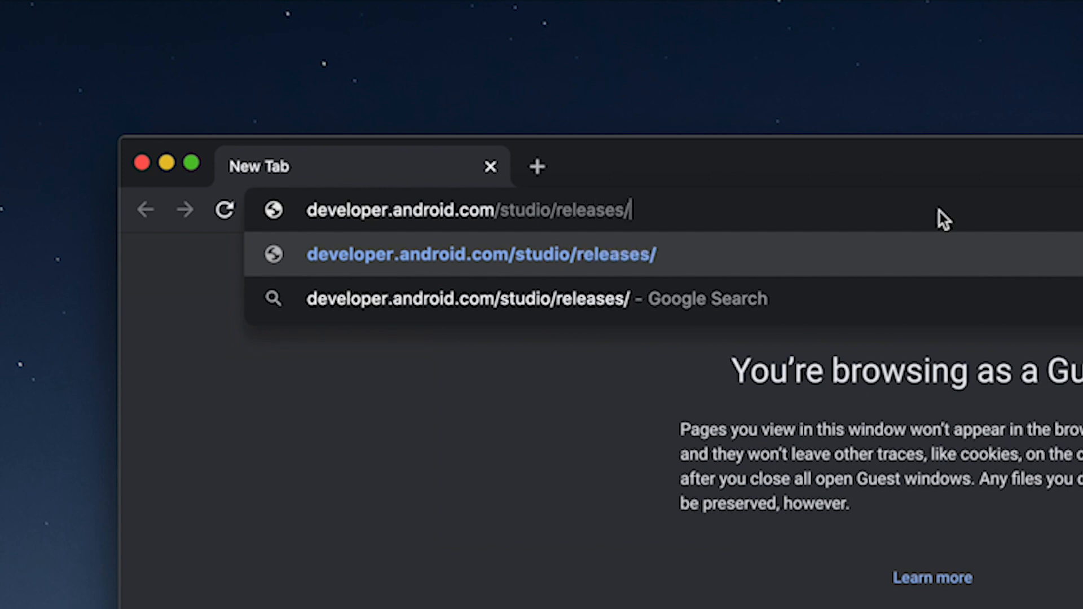
type("platform-tools")
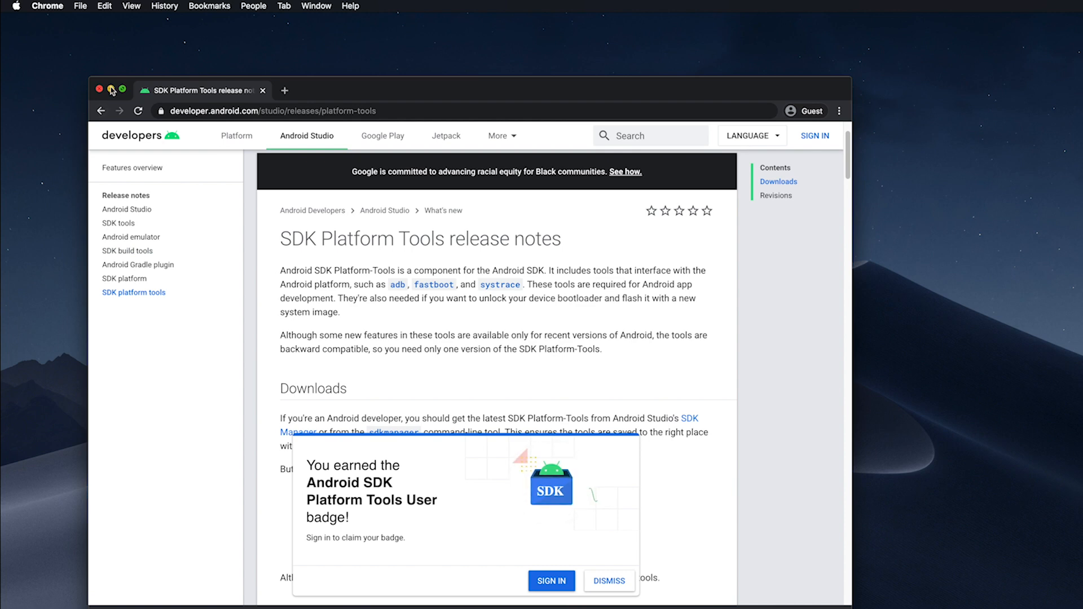
left_click(102, 90)
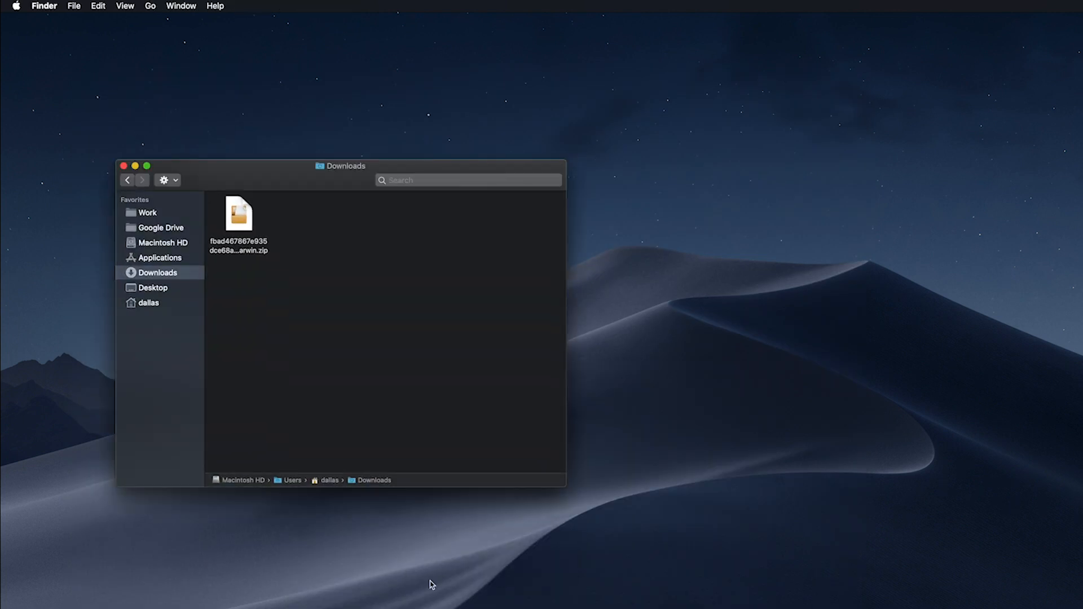
mouse_move(257, 243)
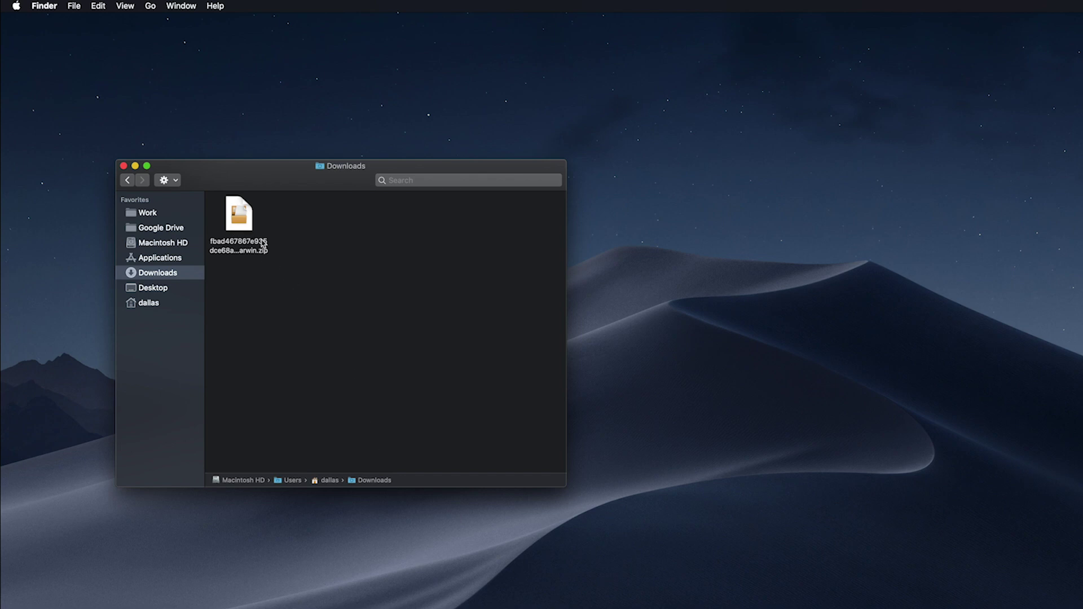
Extract the platform-tools zip, move the folder to the Desktop, and close Downloads.
left_click(238, 213)
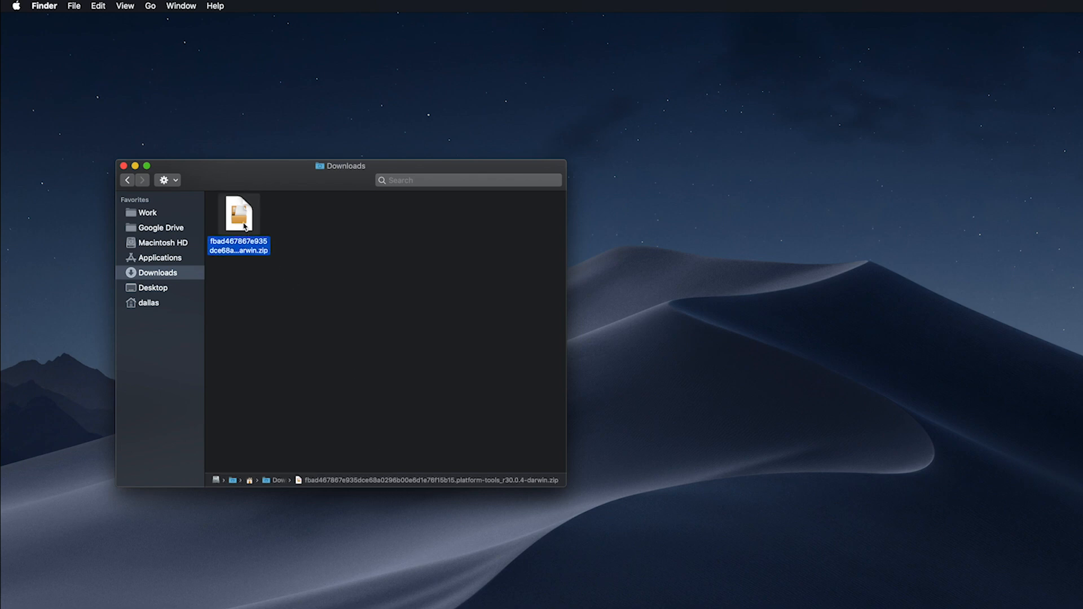
double_click(238, 215)
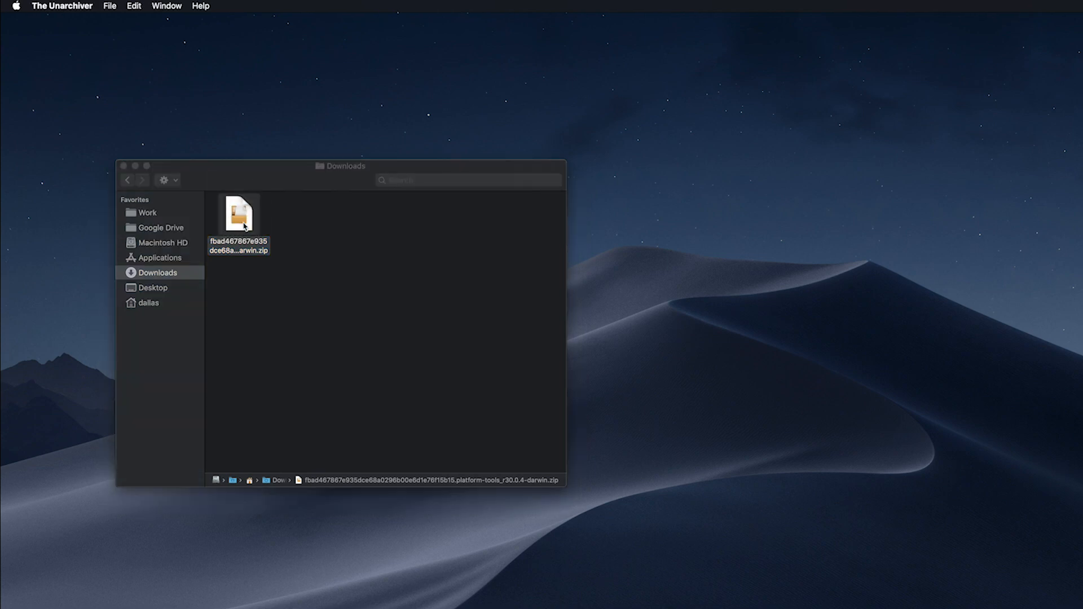
double_click(238, 216)
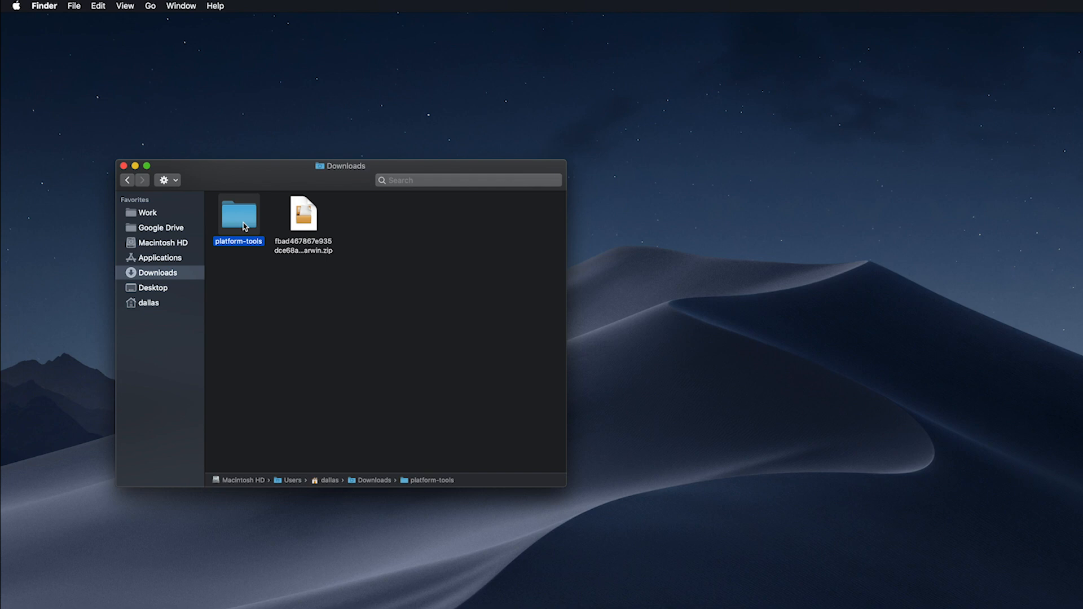
left_click_drag(238, 215, 304, 149)
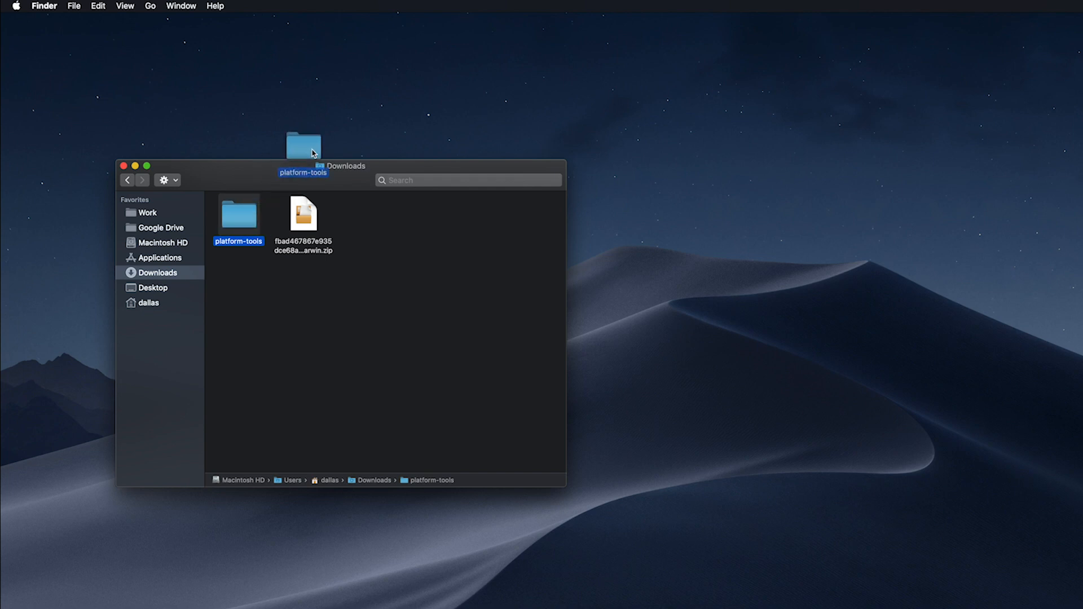
left_click_drag(238, 214, 353, 104)
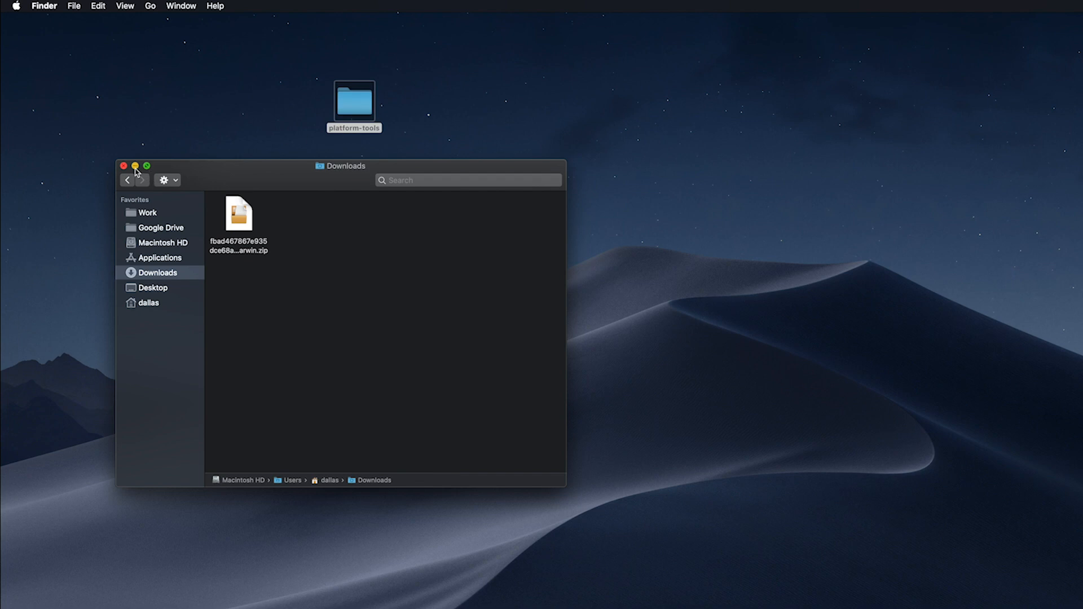
left_click(124, 181)
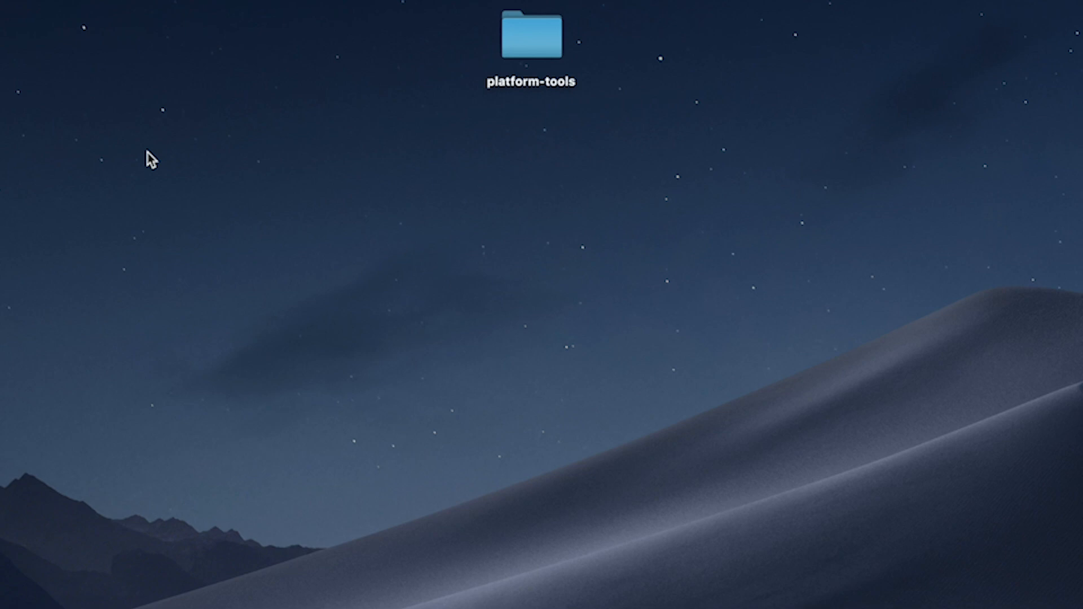
Launch Terminal and build a cd command to the desktop platform-tools folder by dragging it in.
type("terminal")
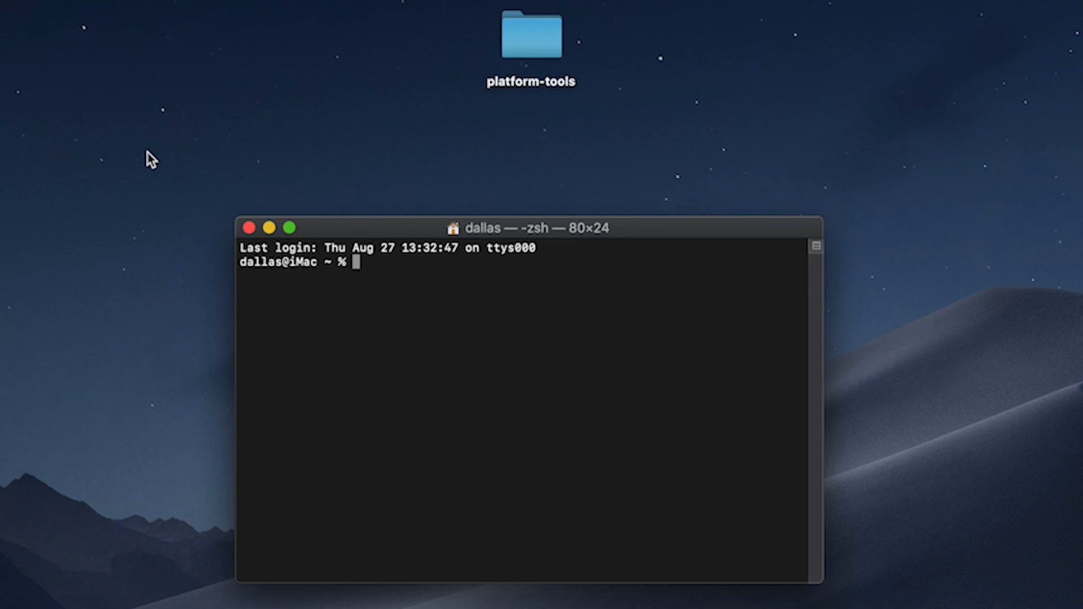
type("c")
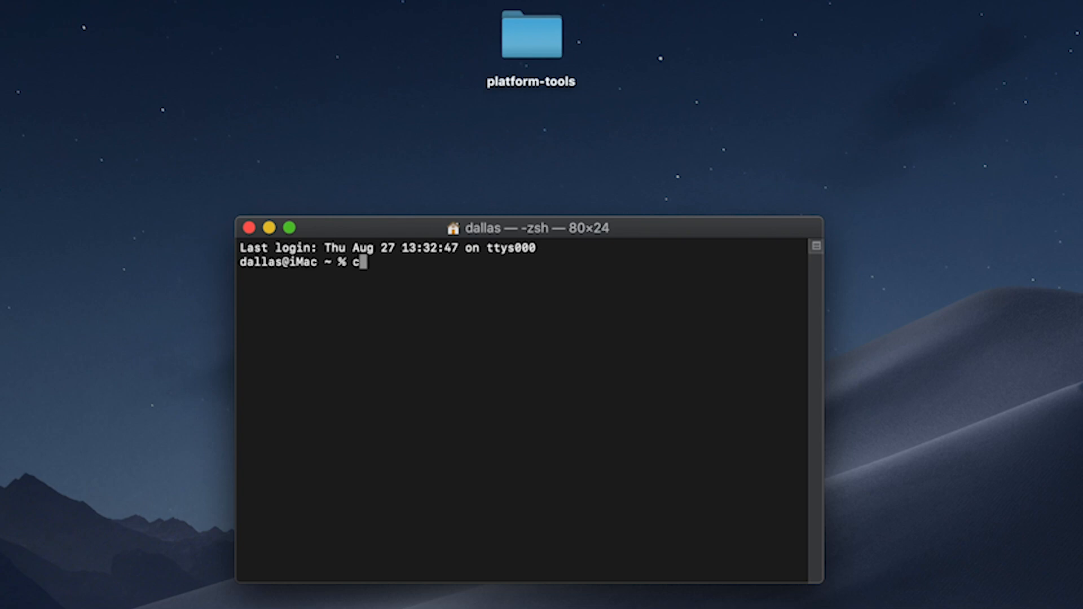
type("d")
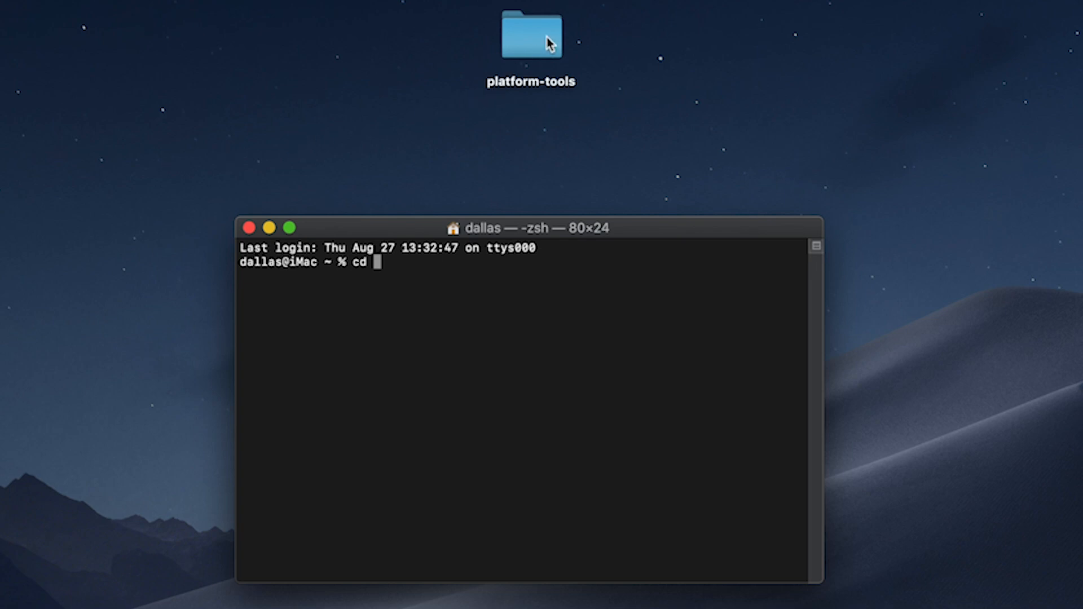
left_click_drag(531, 35, 414, 273)
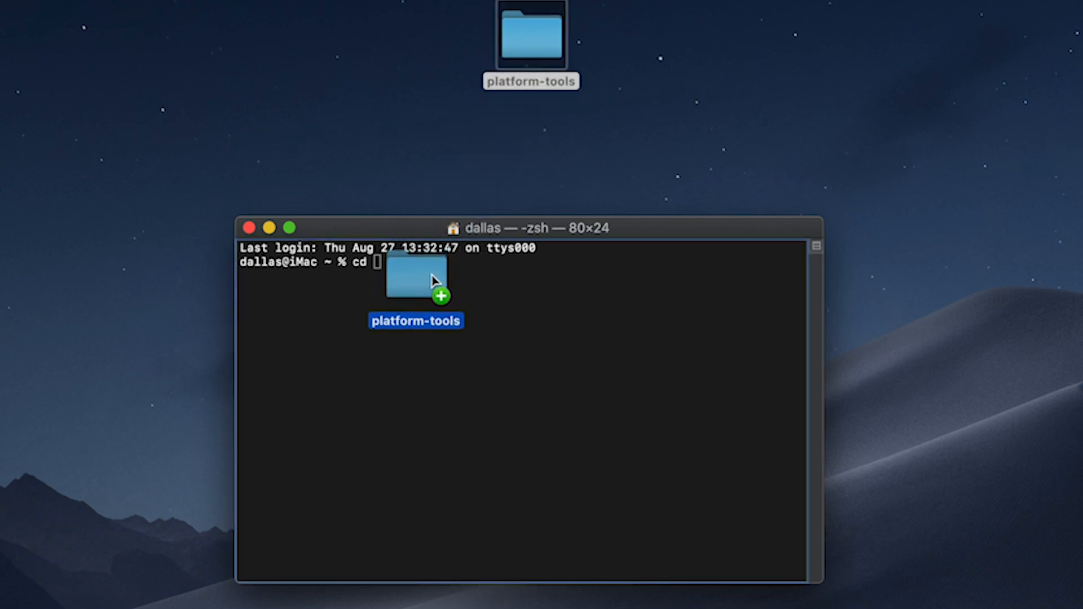
left_click_drag(414, 276, 504, 262)
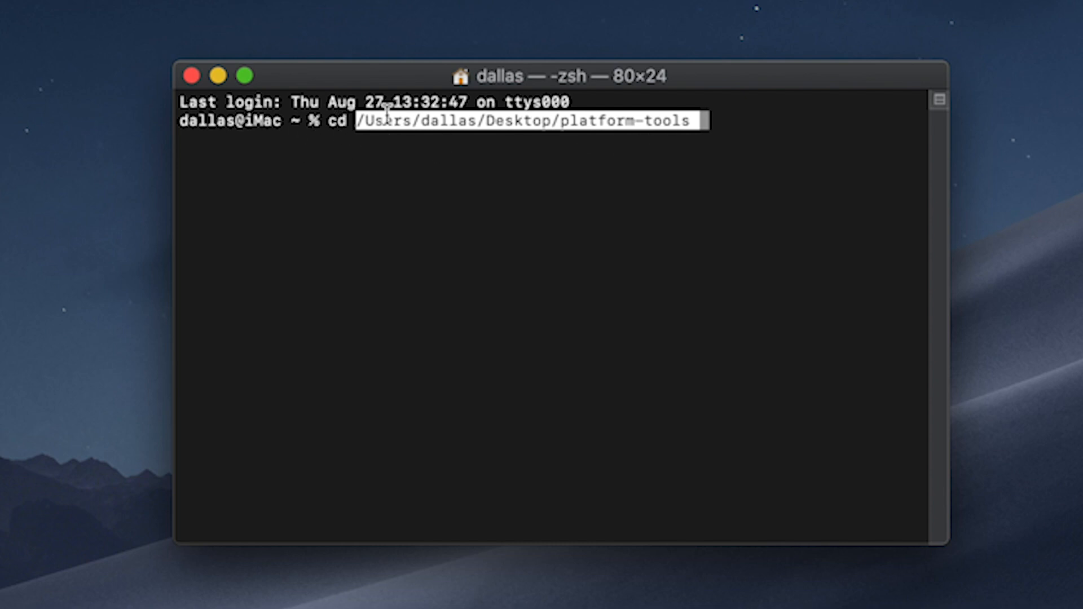
mouse_move(724, 119)
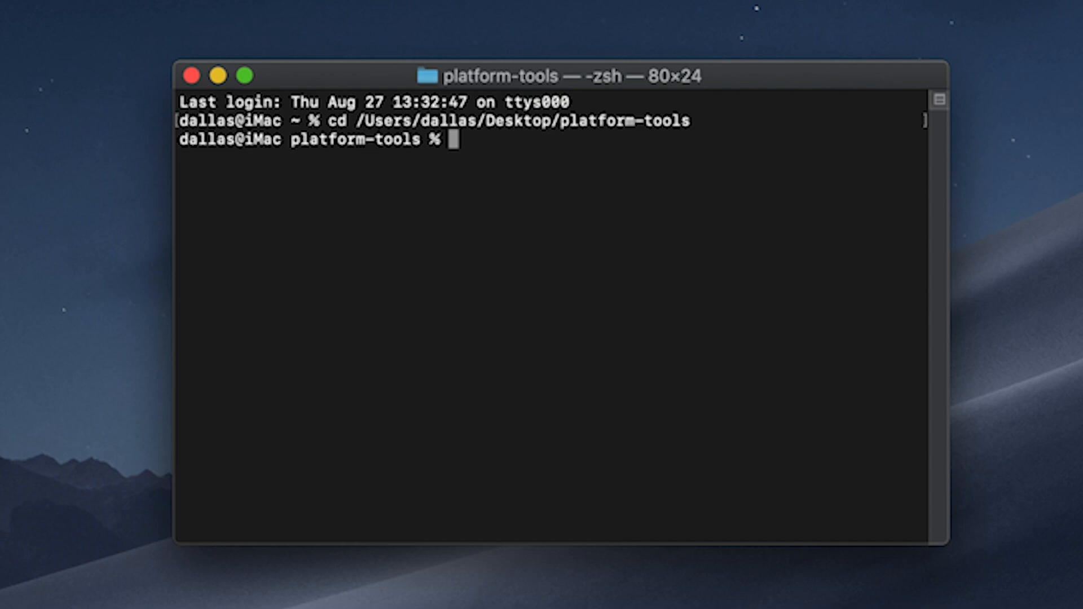
Run fastboot flashing unlock, which fails with command not found.
type("fast")
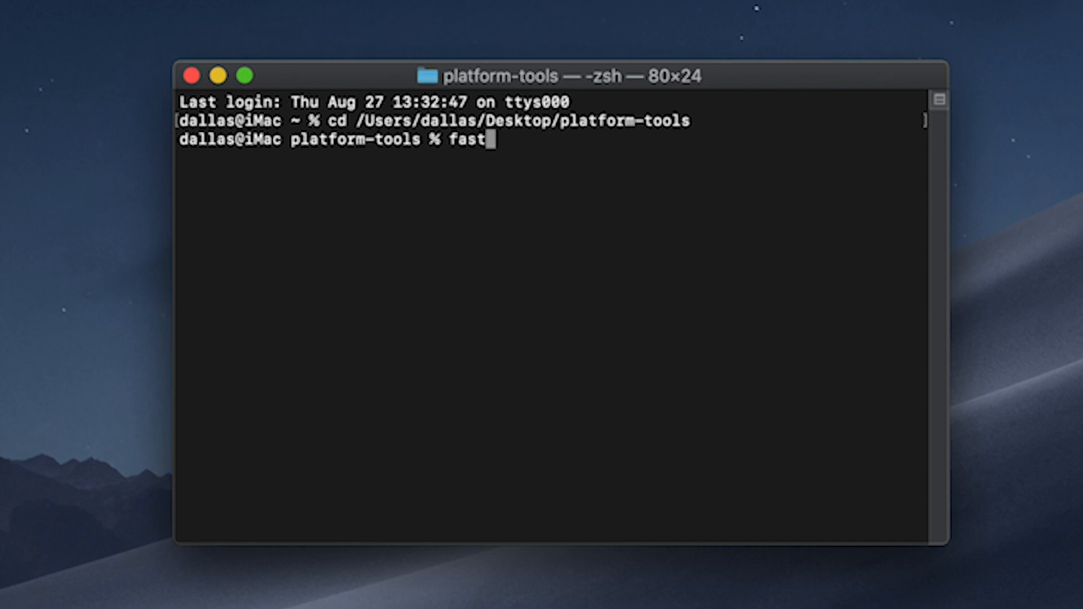
type("boot")
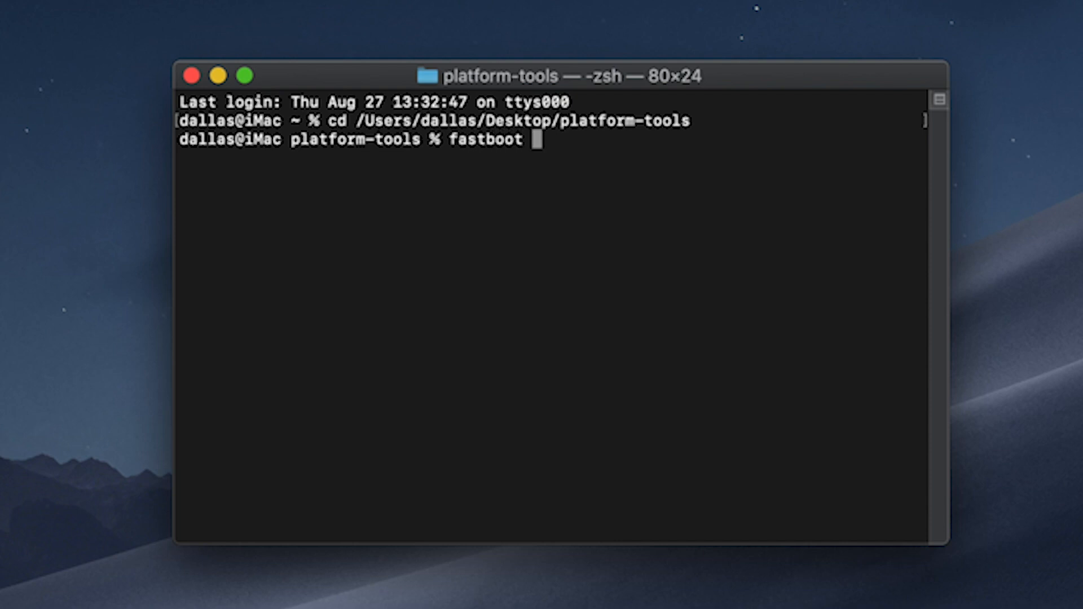
type("flashin")
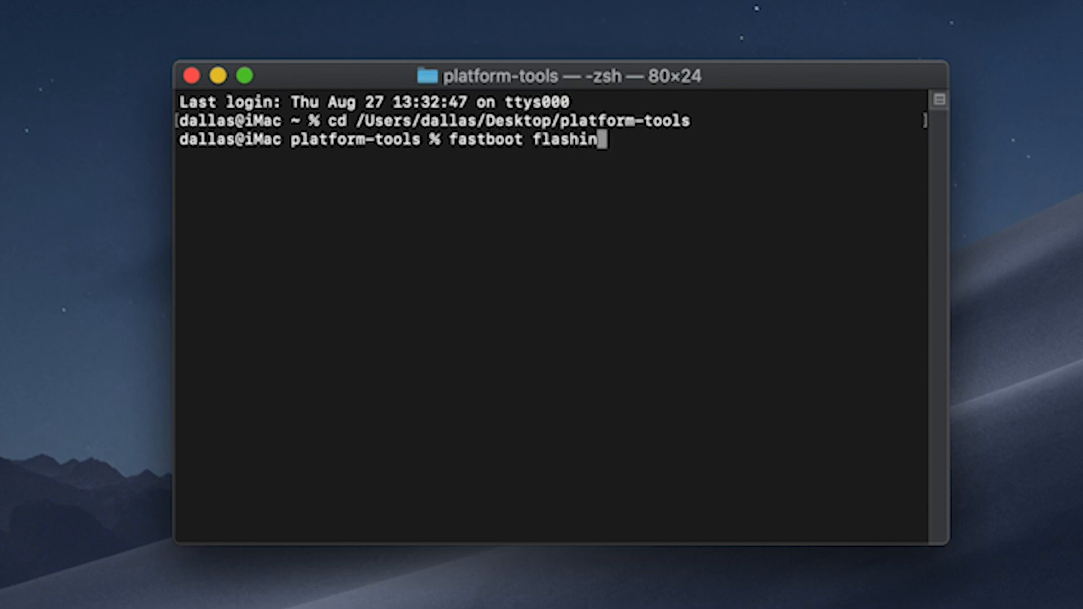
type("g un")
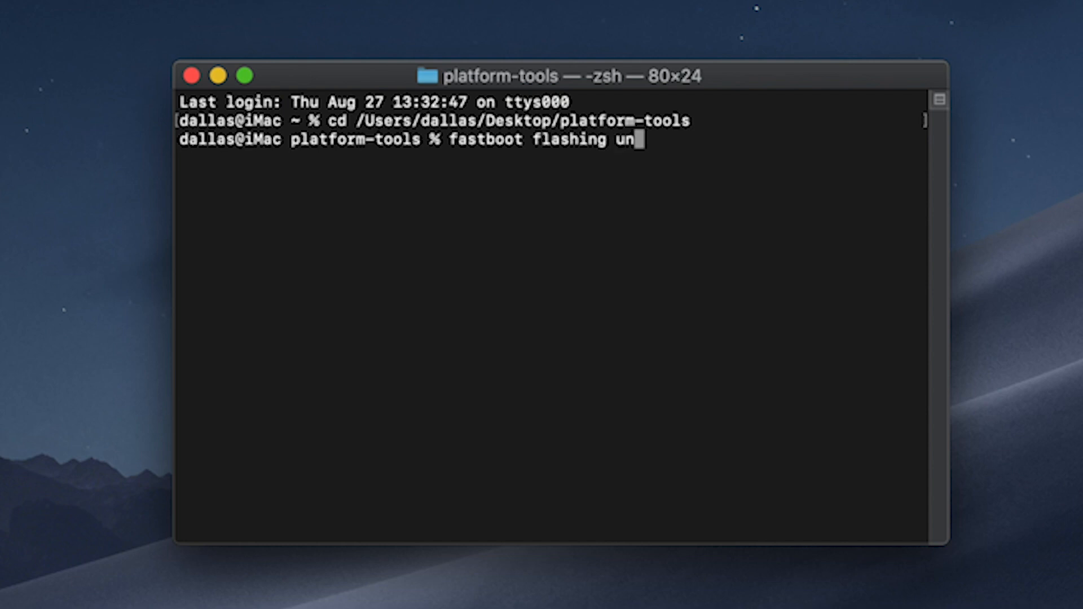
type("lock")
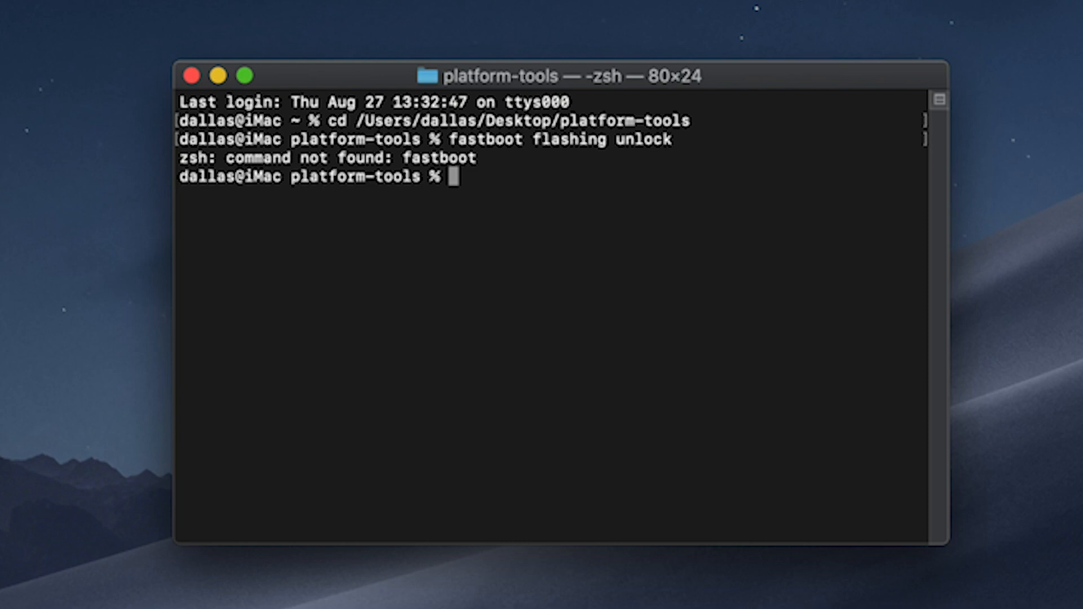
Enter ./fastboot flashing unlock to run the local tool instead.
type("./")
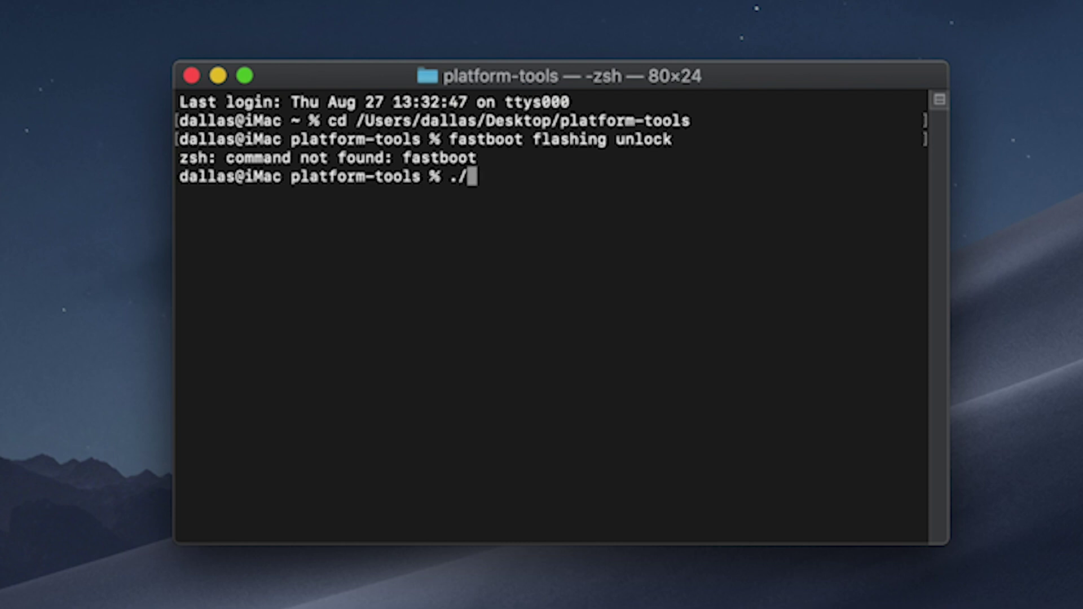
type("fastboot")
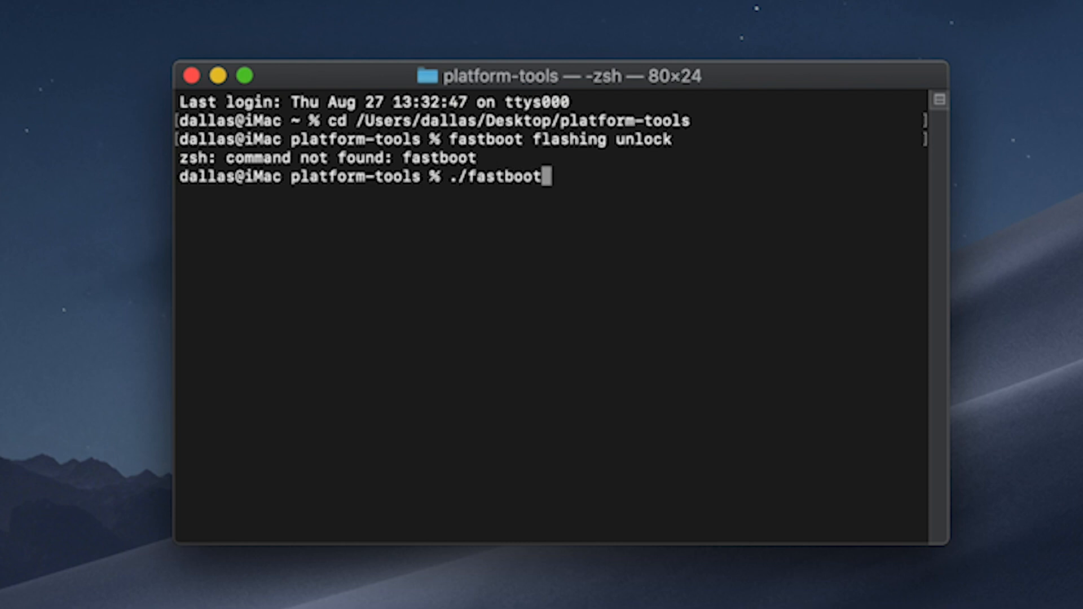
type("flashing u")
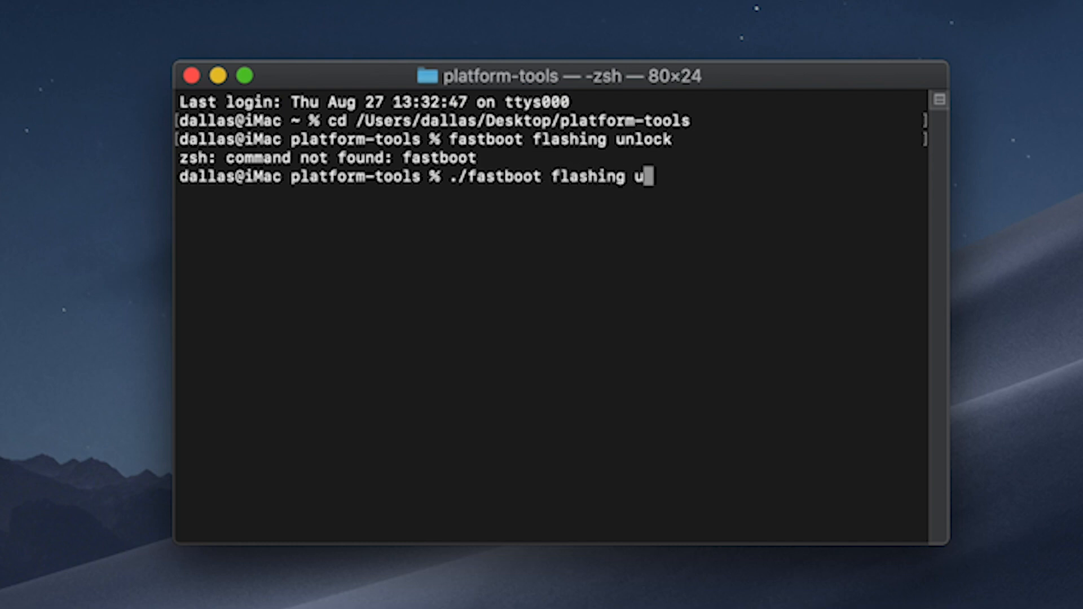
type("nlock")
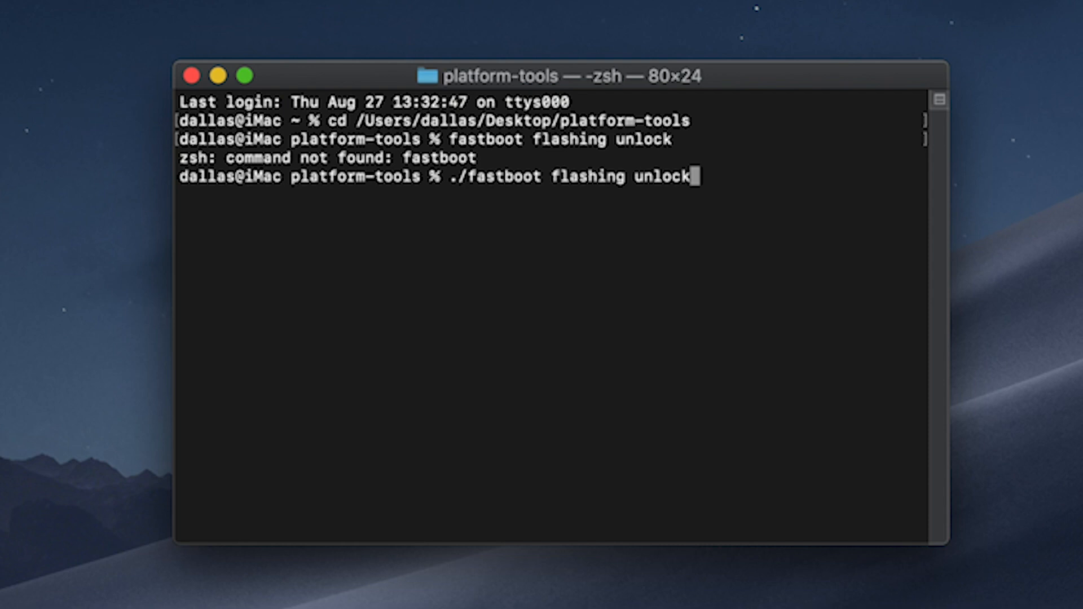